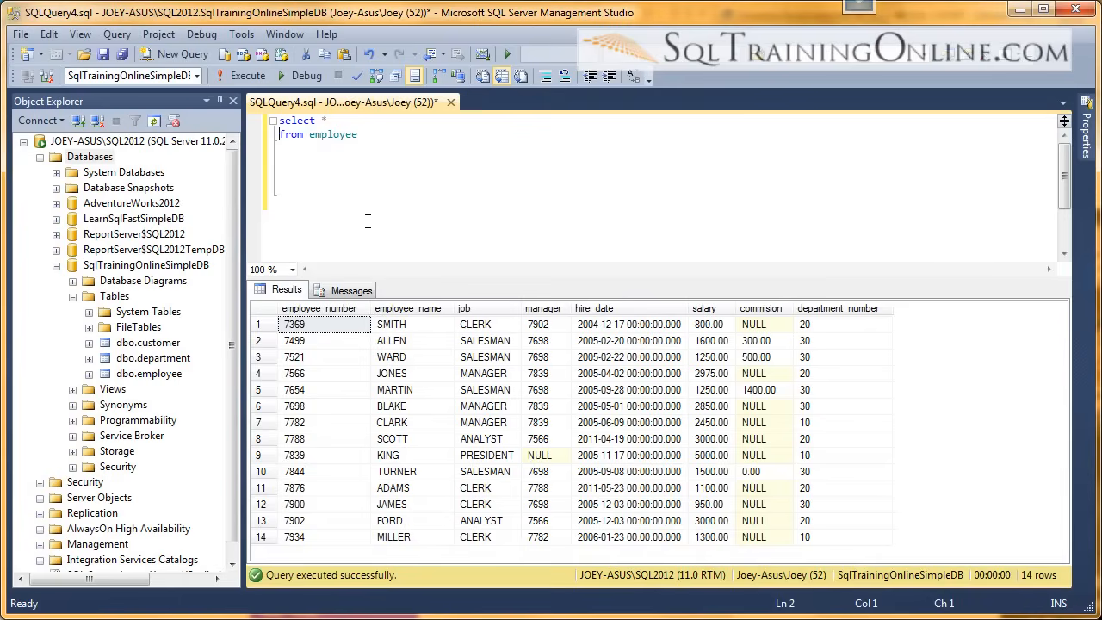
pyautogui.moveTo(370, 230)
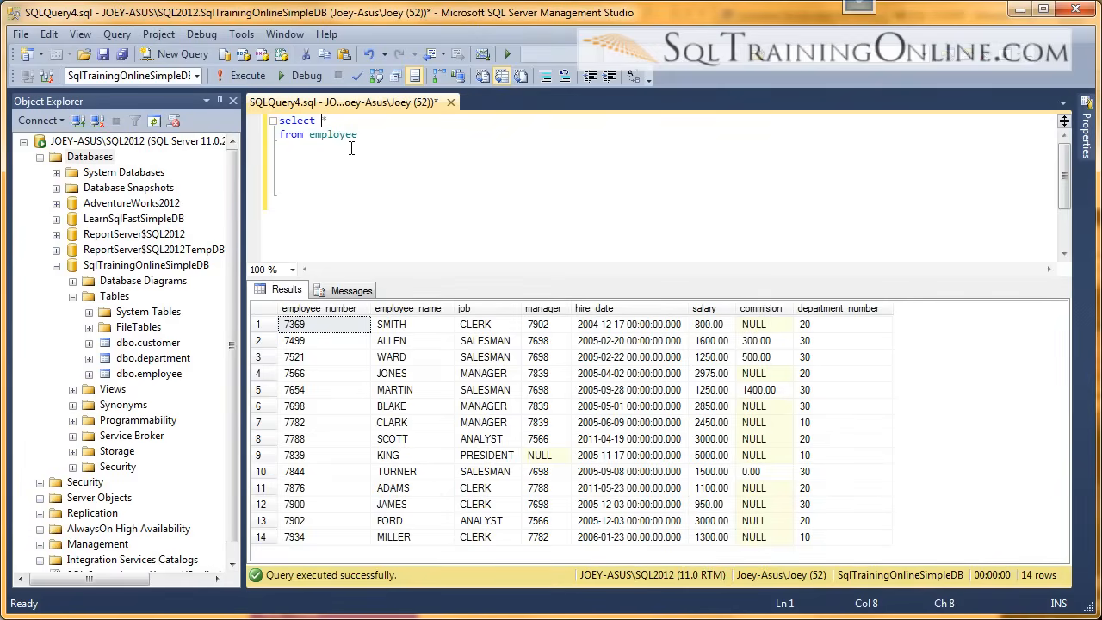
# - Run SELECT count(*) FROM employee, getting 14, then select the query text to restore SELECT *
pyautogui.write('count(*')
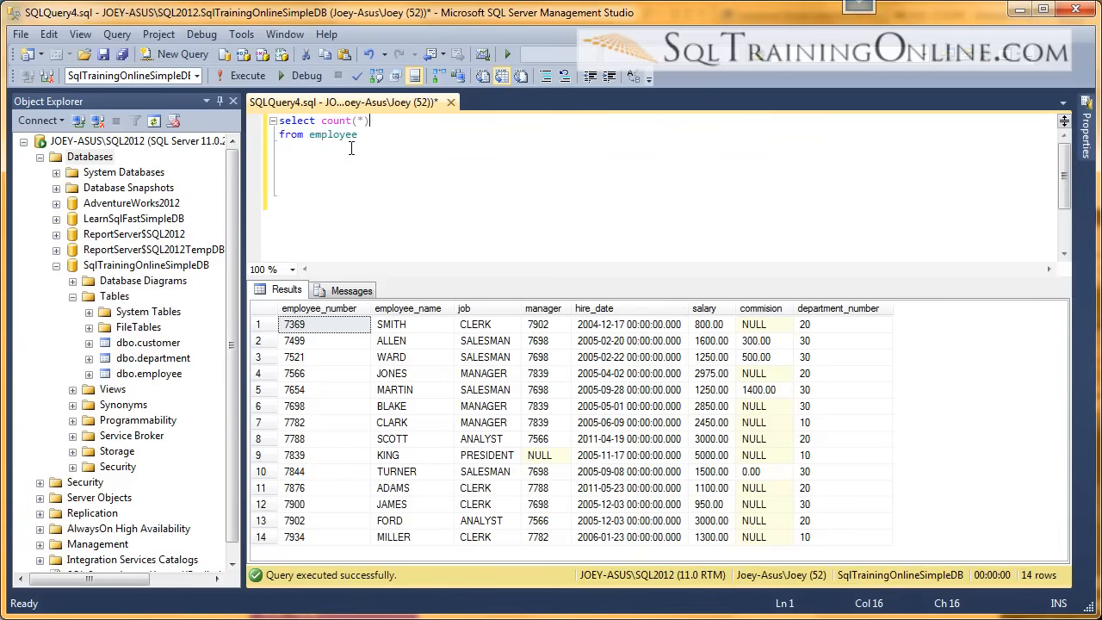
pyautogui.click(247, 76)
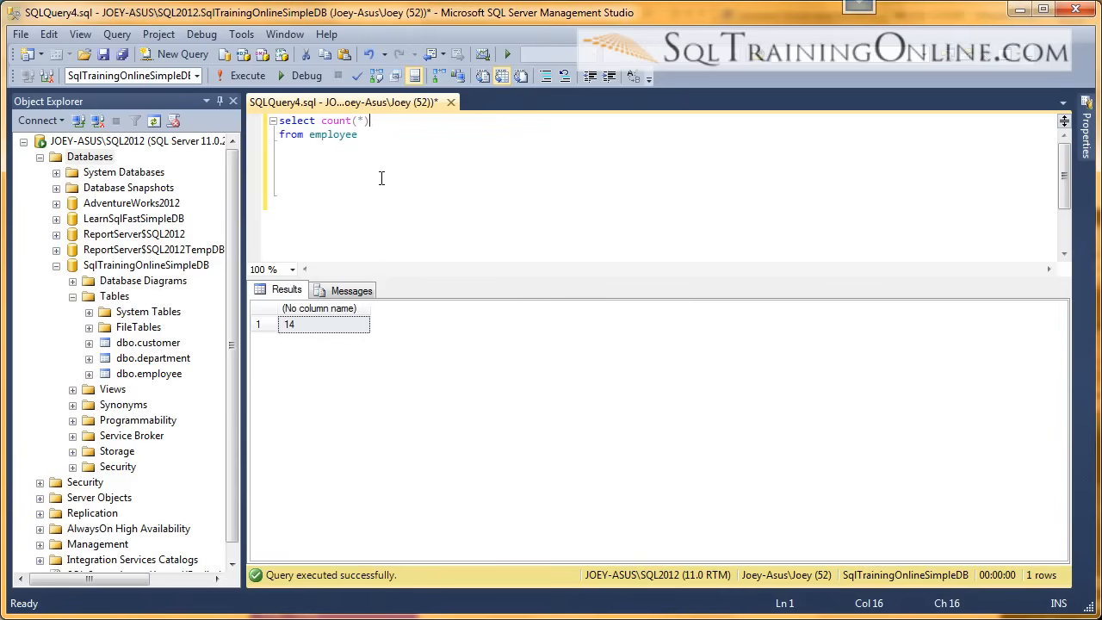
pyautogui.doubleClick(336, 121)
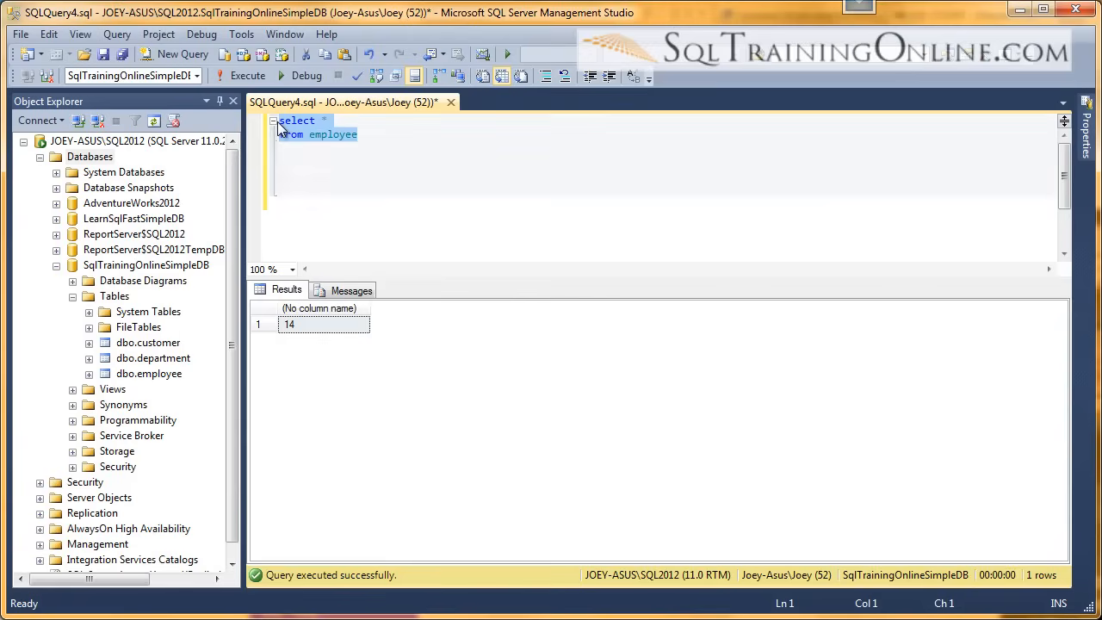
# - Filter the employee query with WHERE job='Clerk', listing four clerks
pyautogui.click(247, 76)
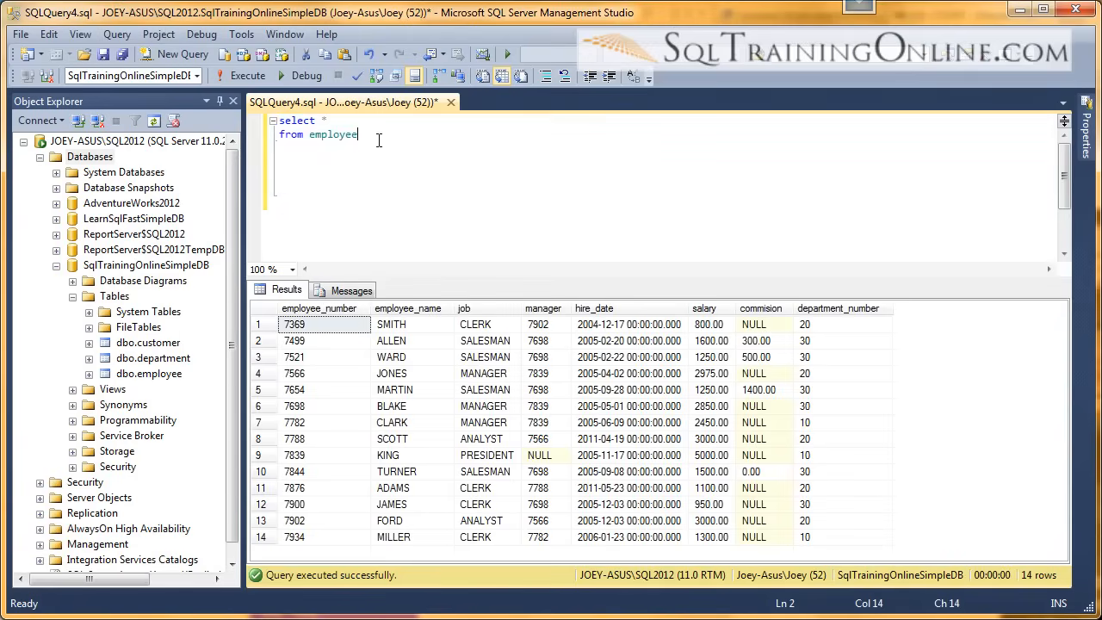
pyautogui.write('where job=')
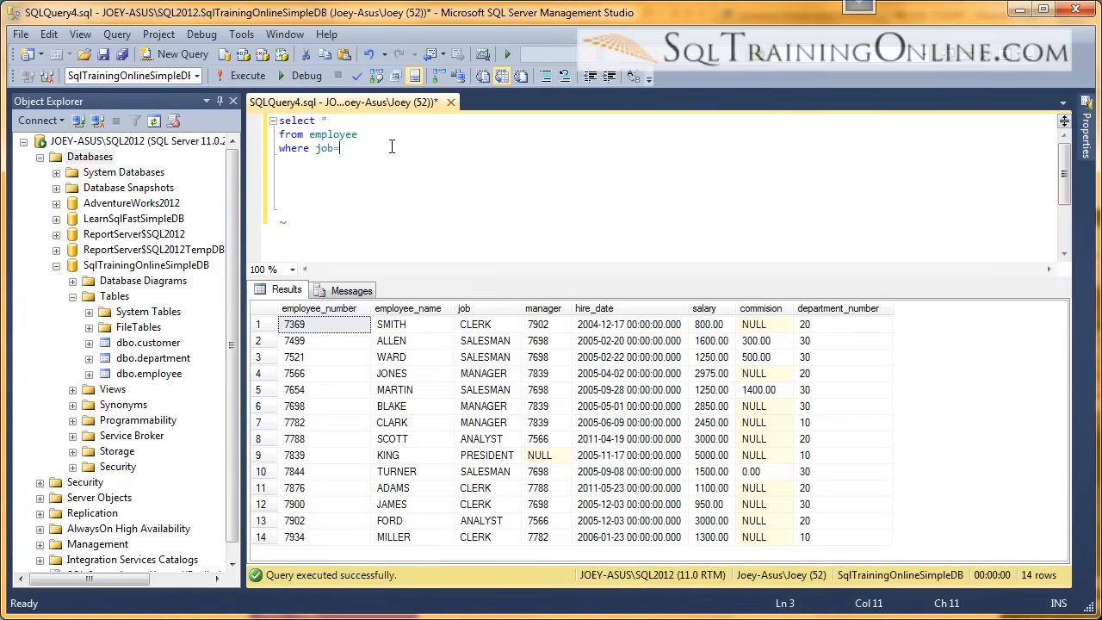
pyautogui.write('Cl')
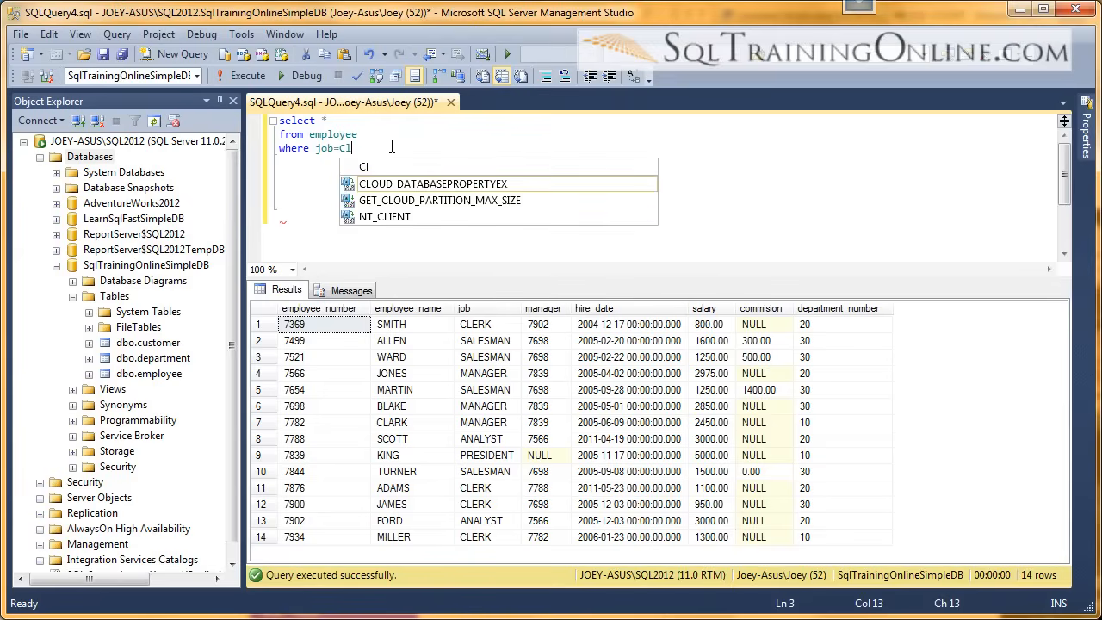
pyautogui.write("erk'")
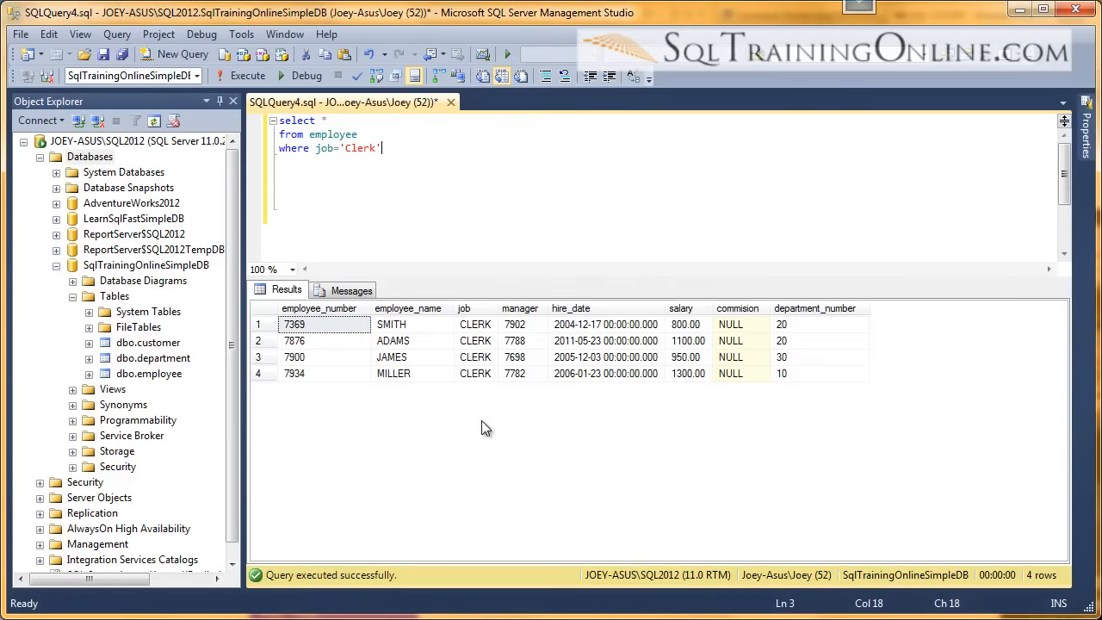
# - Change the Clerk query to count(*) and run it, returning 4
pyautogui.click(326, 120)
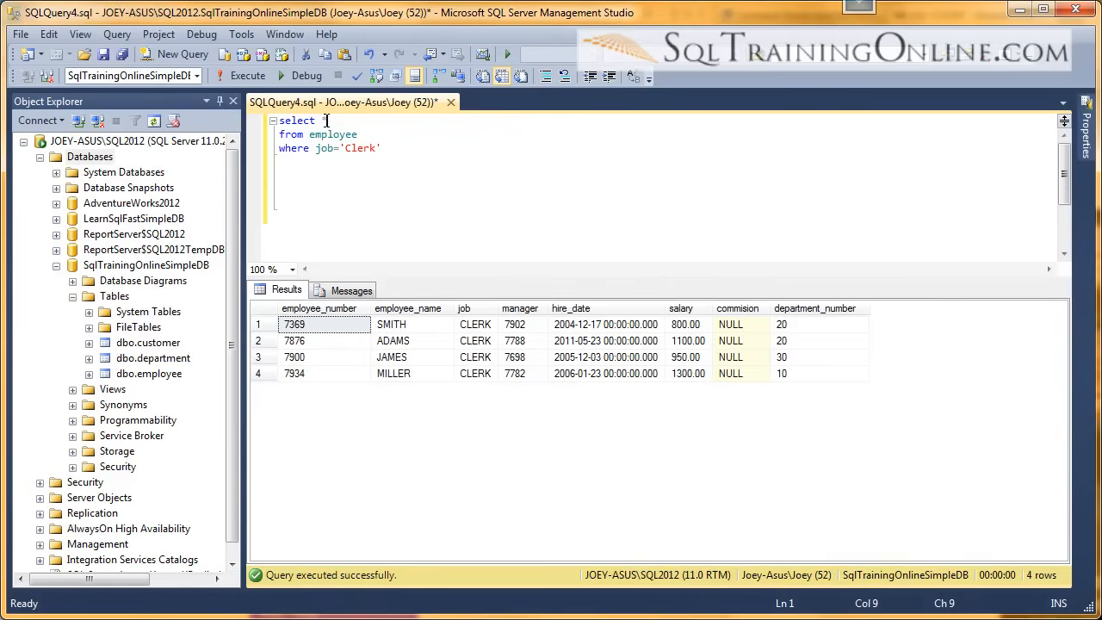
pyautogui.write('count(')
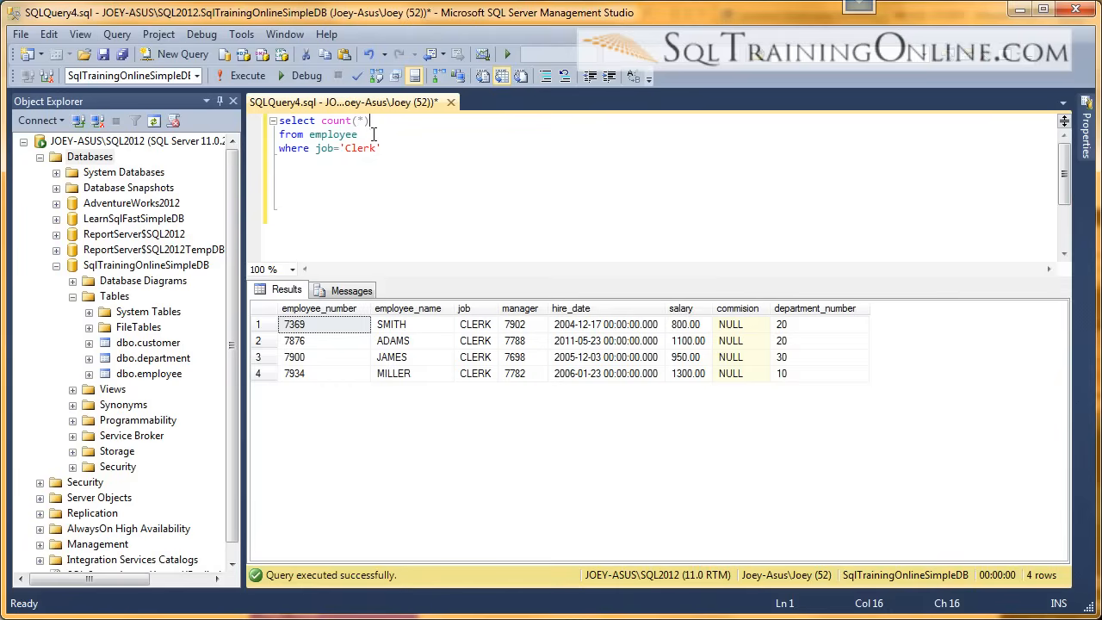
pyautogui.click(247, 76)
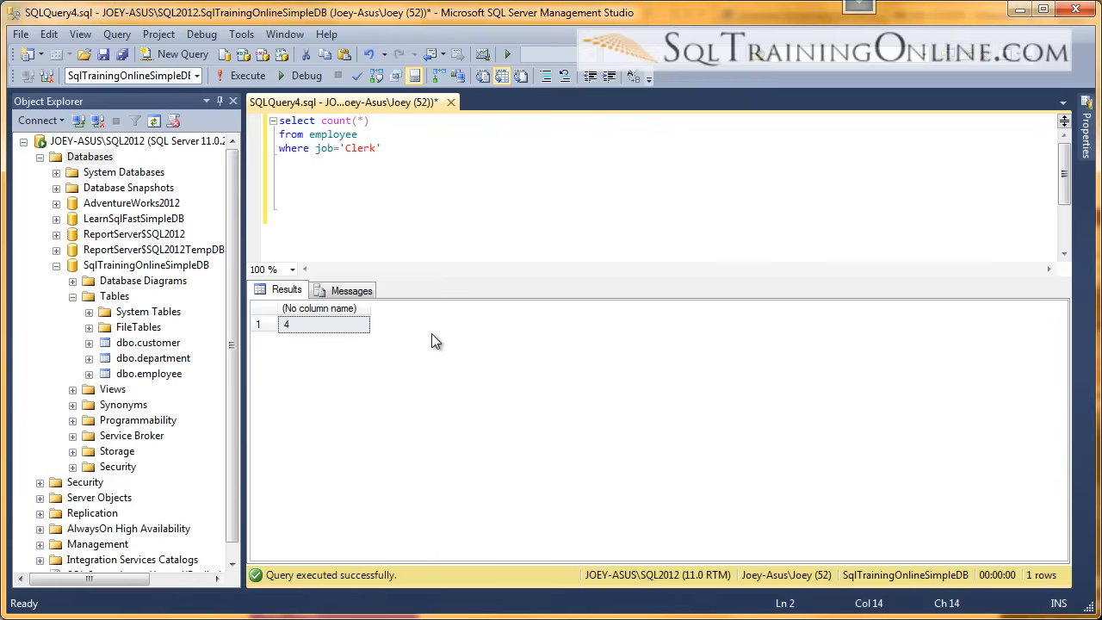
pyautogui.click(358, 134)
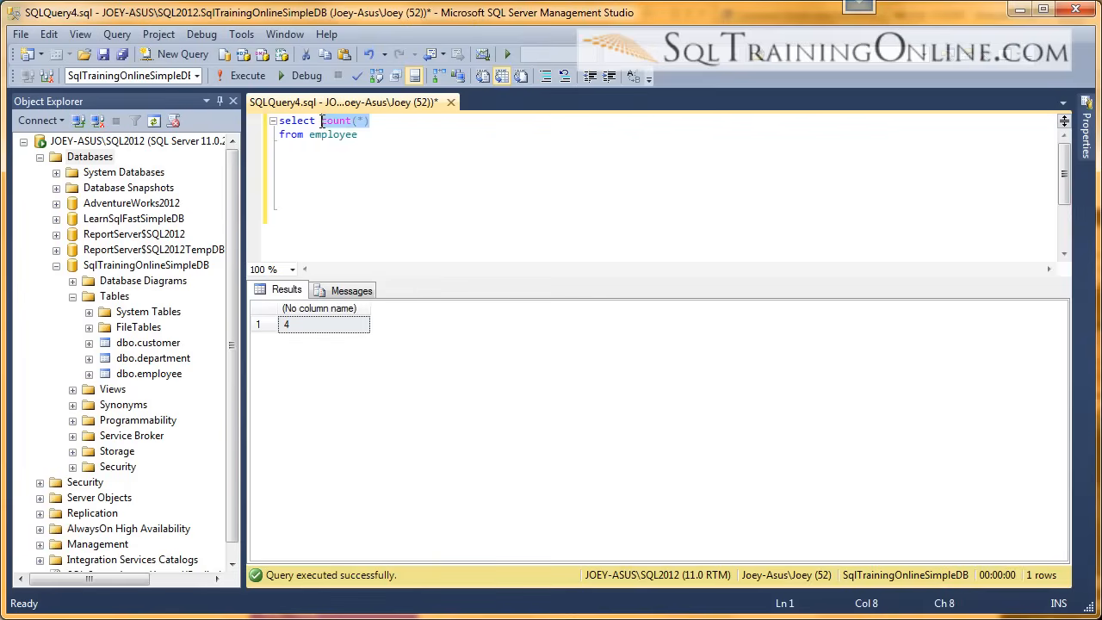
# - Restore SELECT *, then run SELECT count(job) FROM employee, returning 14
pyautogui.write('*')
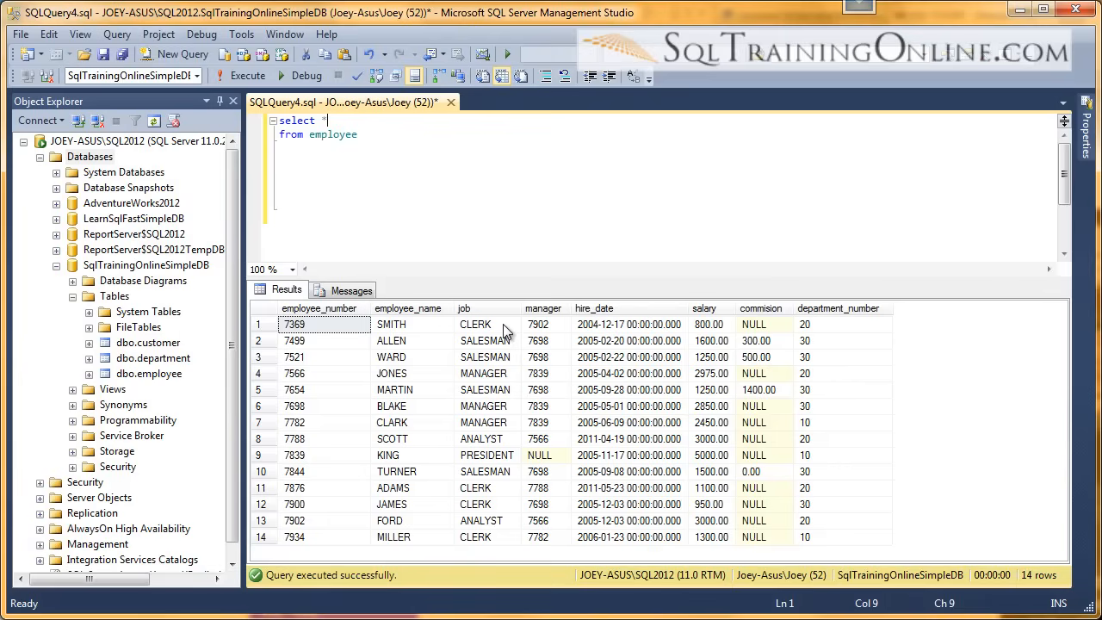
pyautogui.moveTo(507, 465)
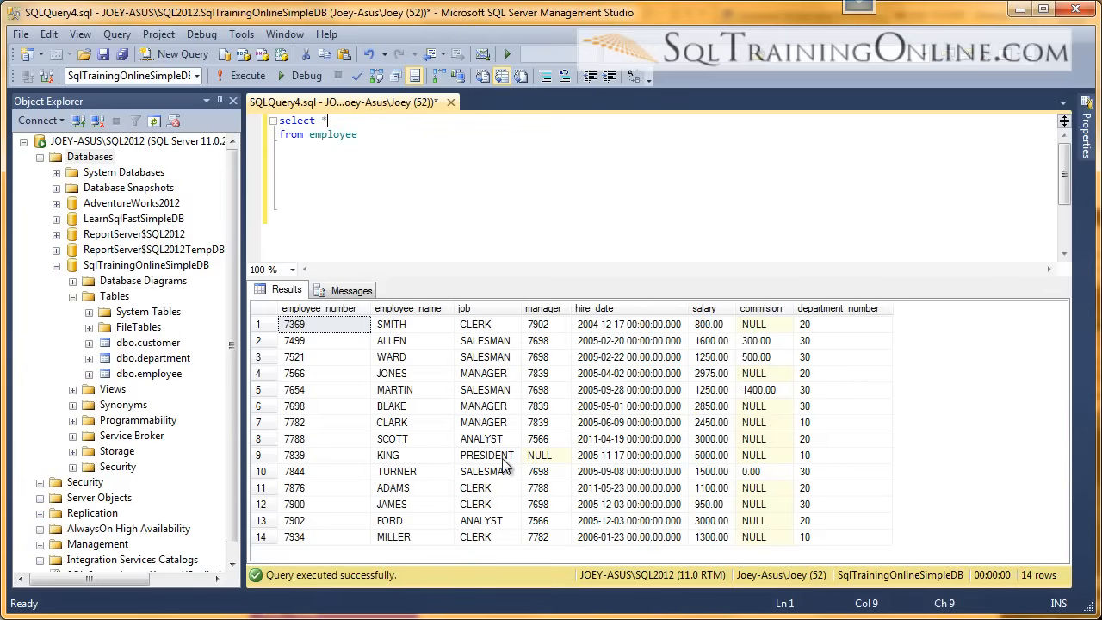
pyautogui.moveTo(495, 531)
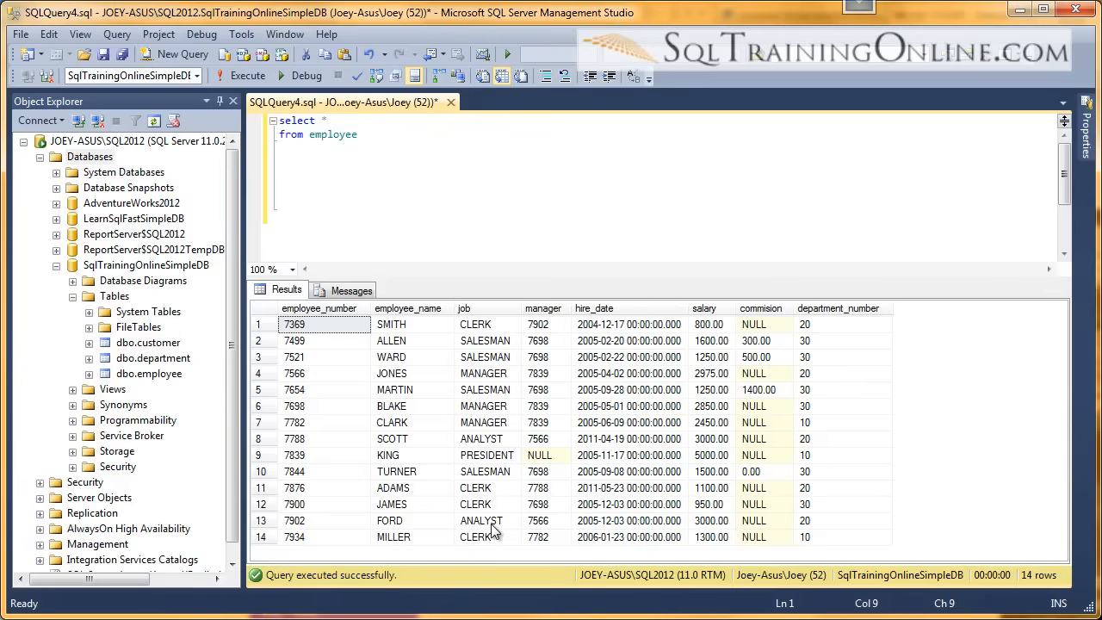
pyautogui.moveTo(344, 199)
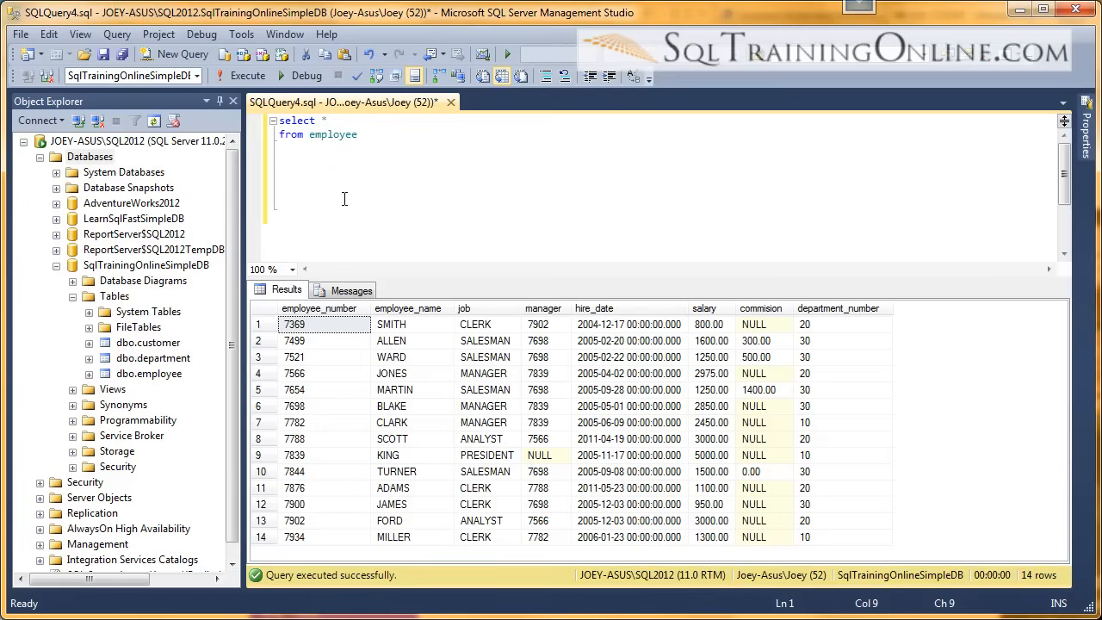
pyautogui.write('count(')
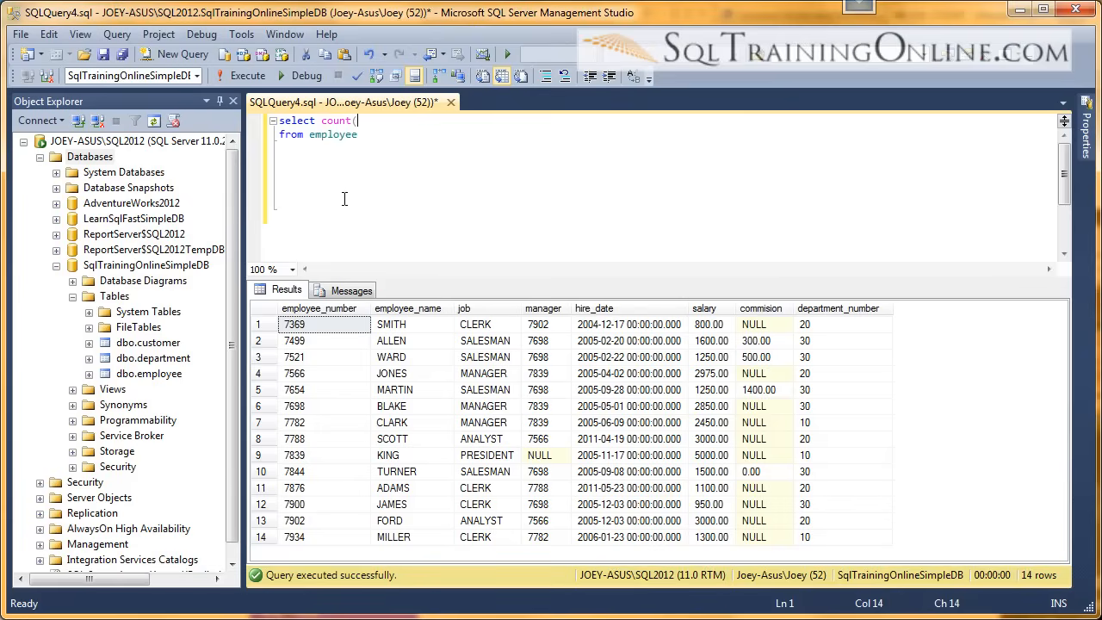
pyautogui.write('job)')
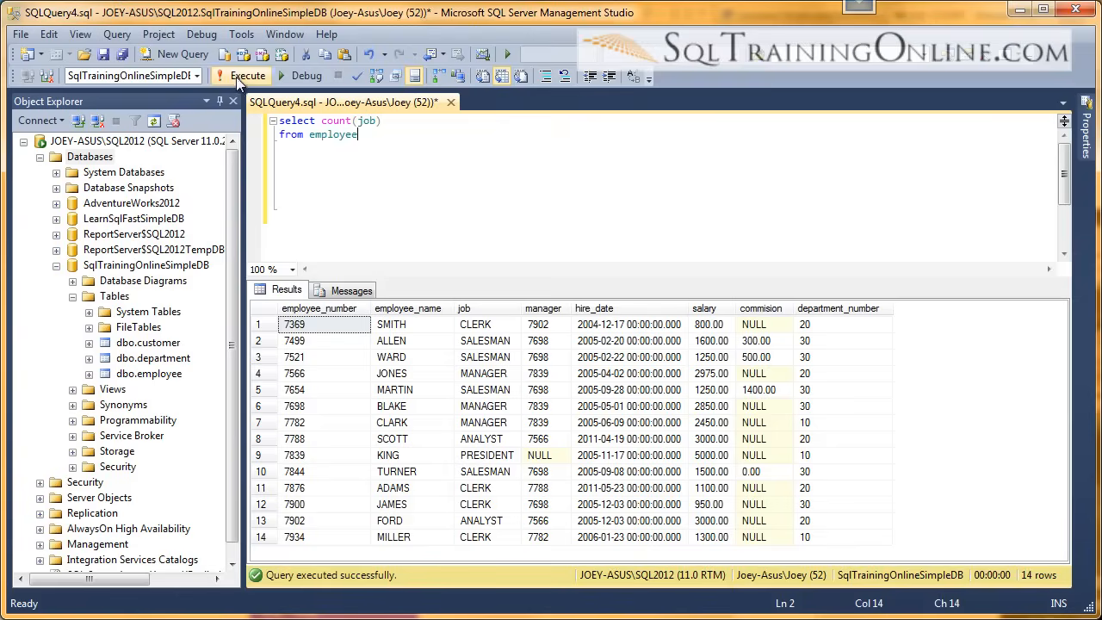
pyautogui.click(247, 76)
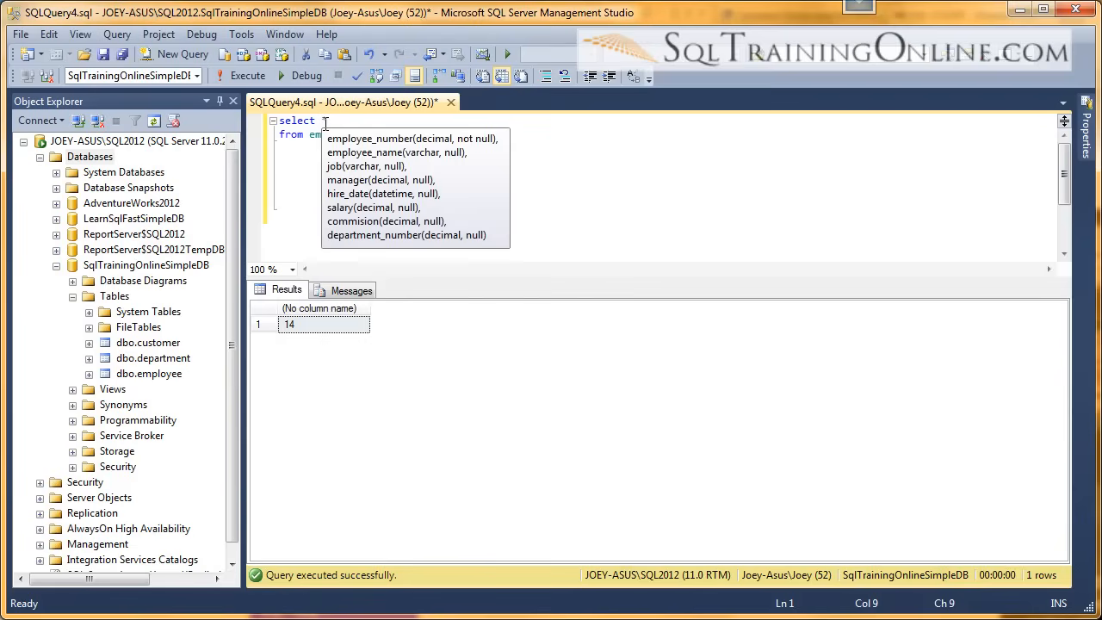
# - Rerun the select-all query and inspect SMITH's CLERK, CLARK's and BLAKE's MANAGER jobs
pyautogui.click(247, 76)
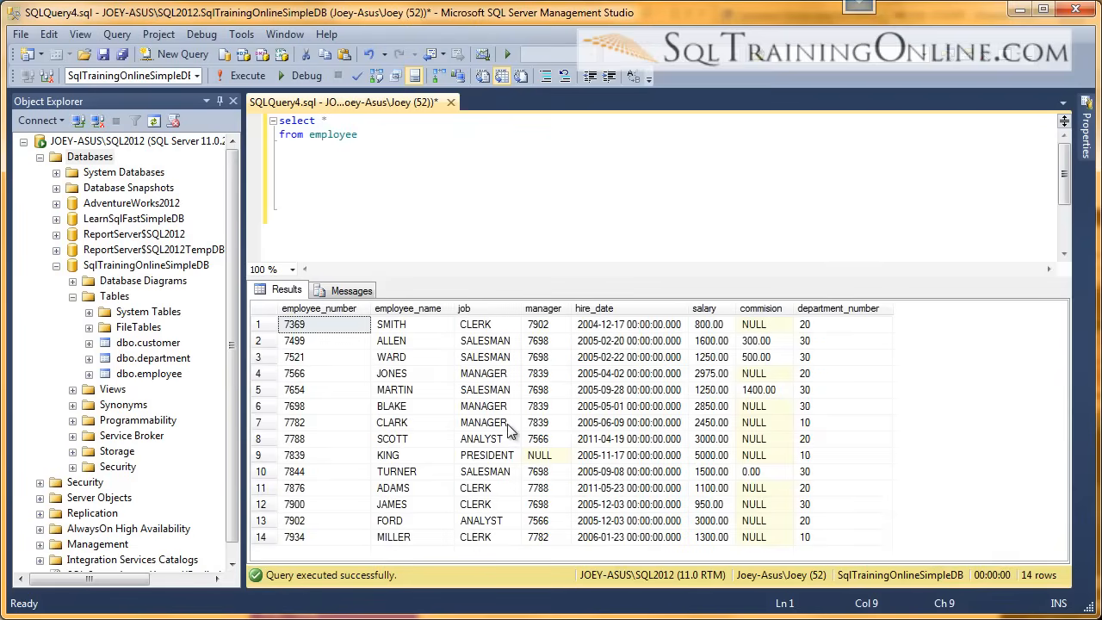
pyautogui.click(475, 323)
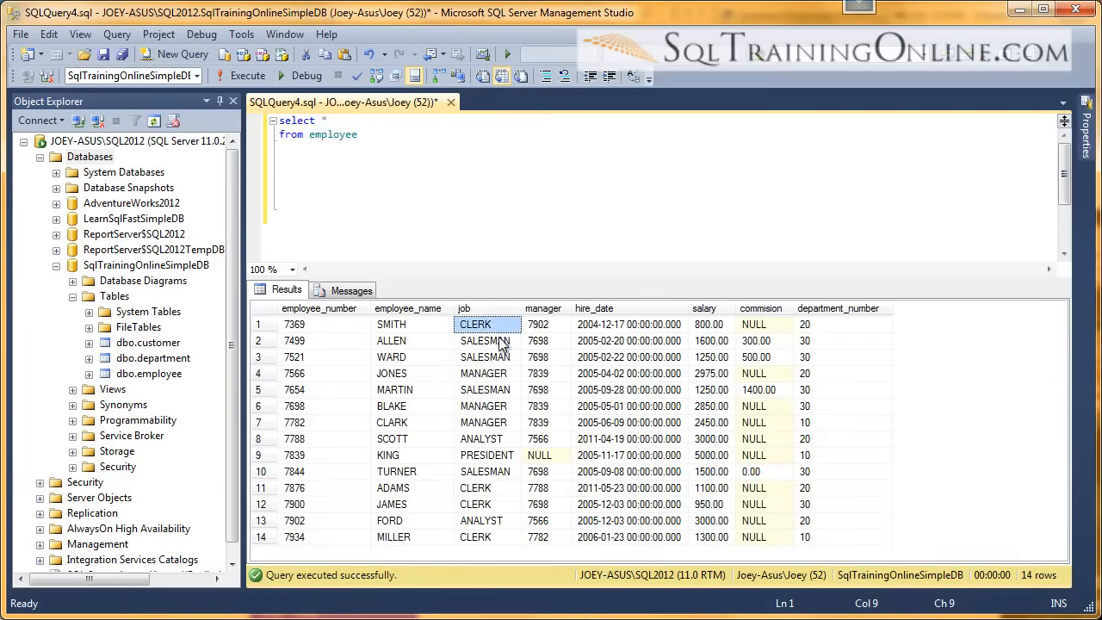
pyautogui.click(482, 422)
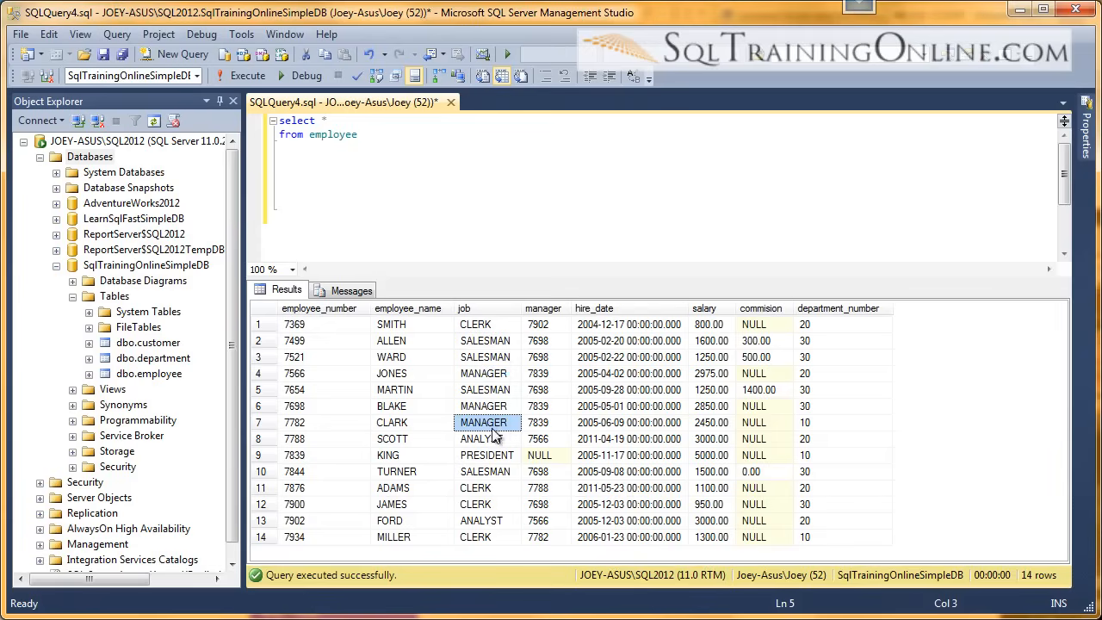
pyautogui.click(483, 406)
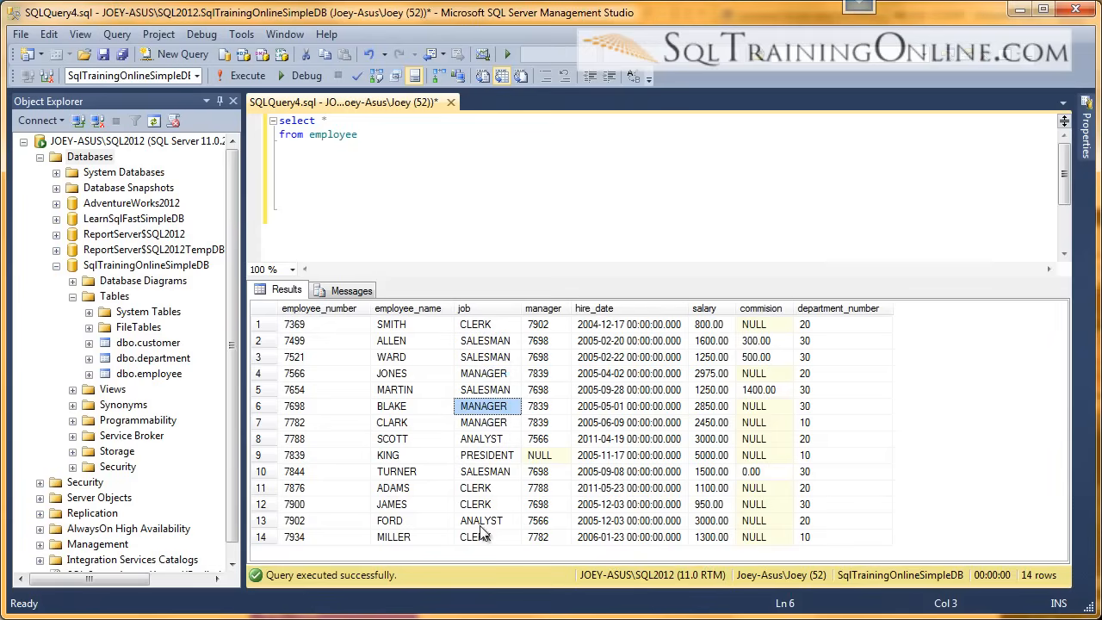
pyautogui.moveTo(504, 507)
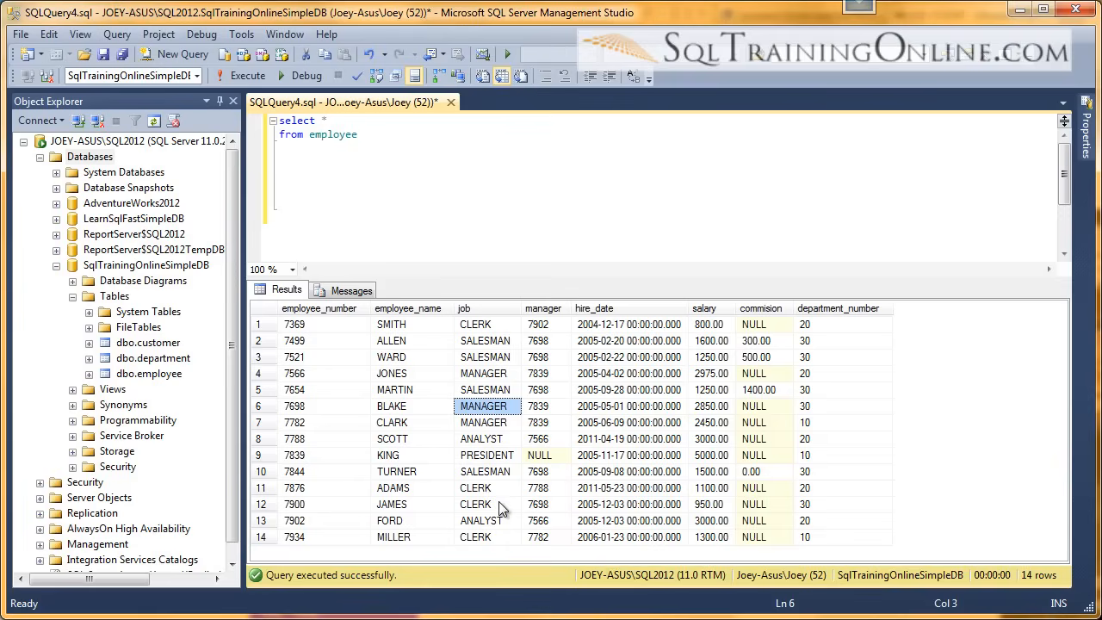
pyautogui.moveTo(400, 214)
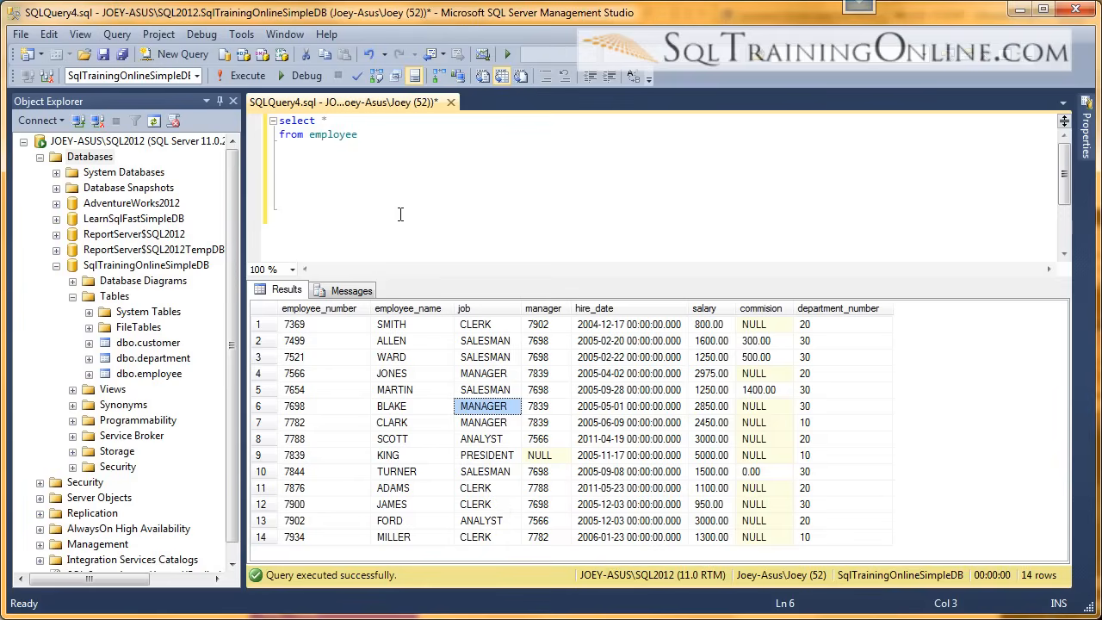
pyautogui.moveTo(480, 360)
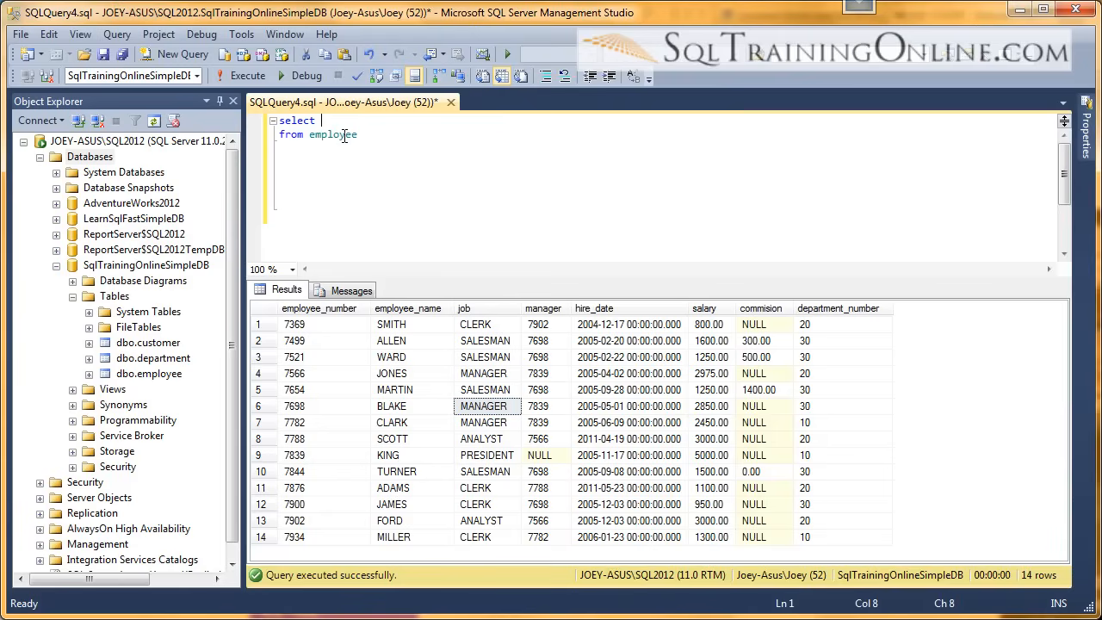
# - Try count(distinct job), then run the select-all employee query again
pyautogui.write('count(')
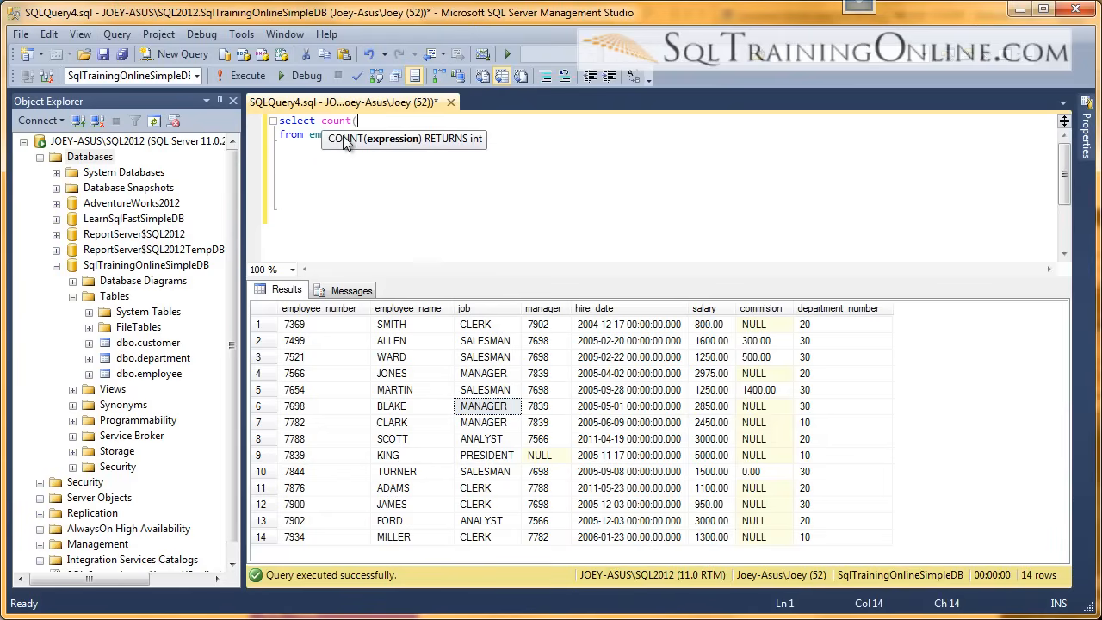
pyautogui.write('distinct job')
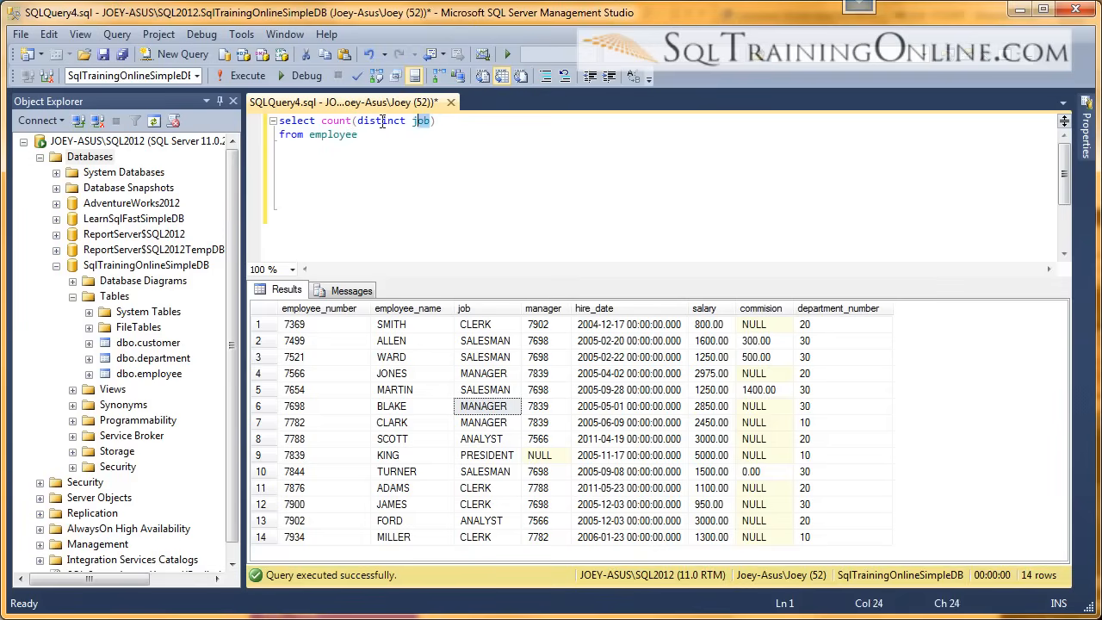
pyautogui.click(247, 76)
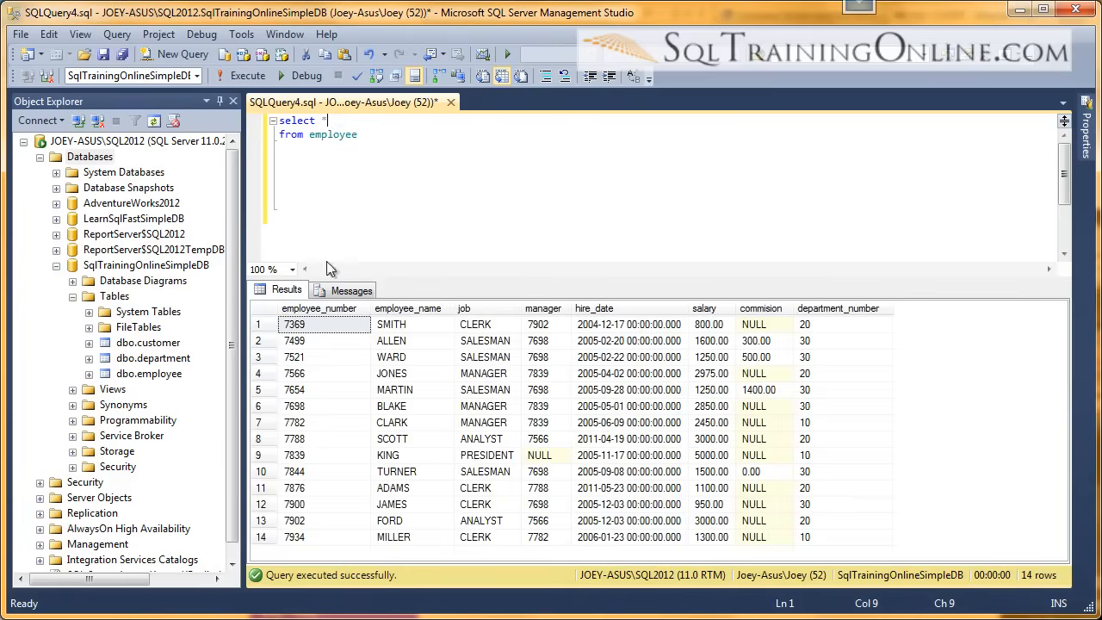
# - Review the CLERK, SALESMAN, MANAGER and PRESIDENT job values in the results grid
pyautogui.click(475, 324)
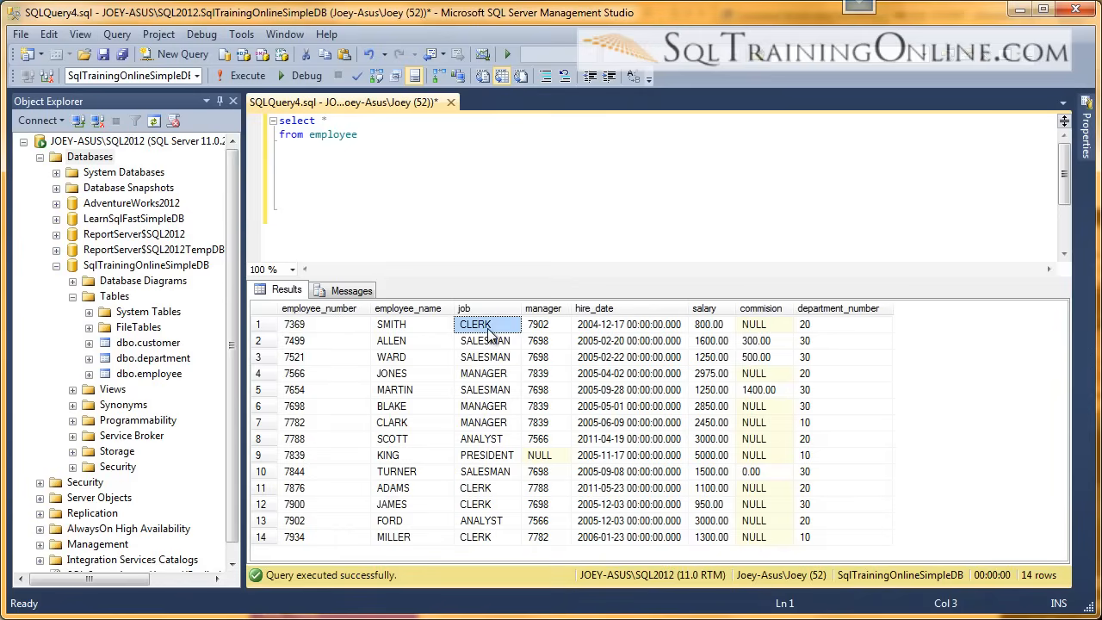
pyautogui.click(484, 340)
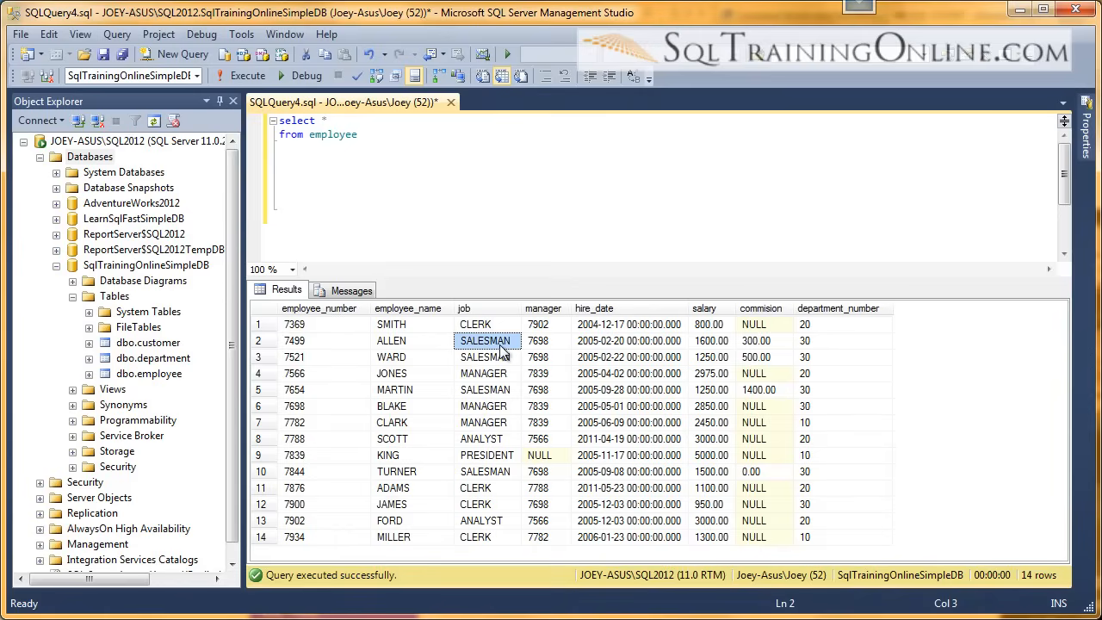
pyautogui.click(483, 372)
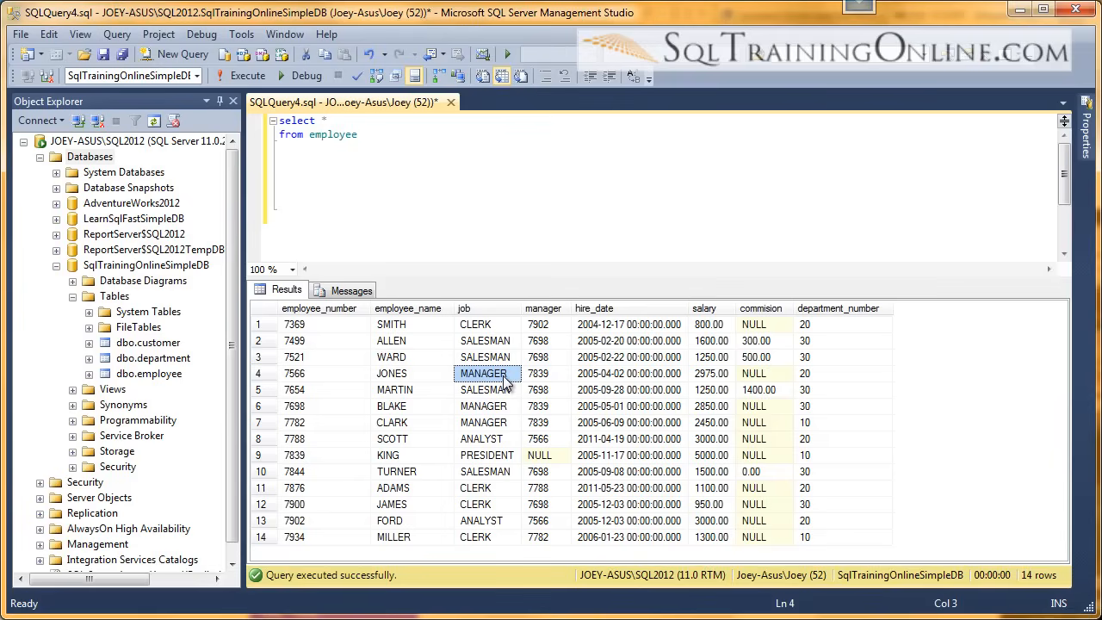
pyautogui.moveTo(506, 439)
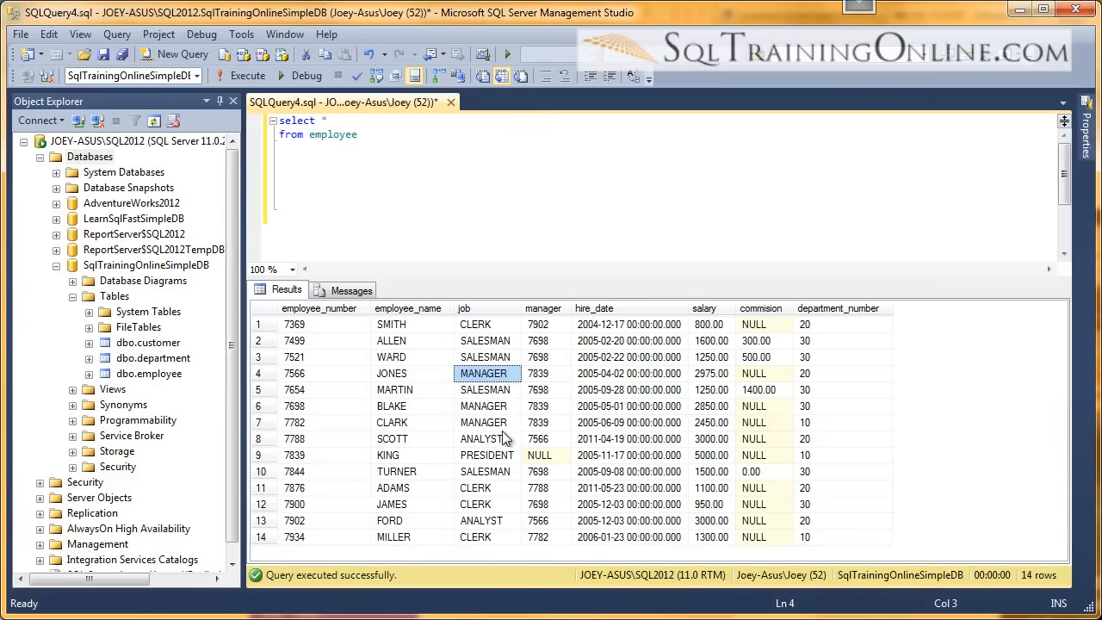
pyautogui.click(484, 454)
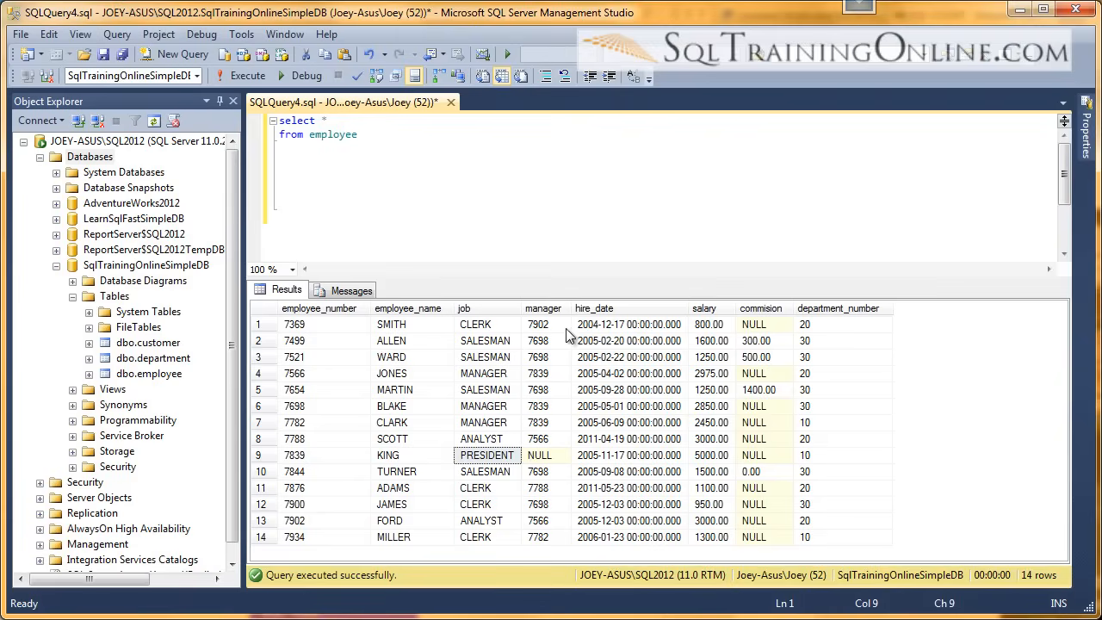
# - Note manager 7698 in row 3, then run count(manager), returning 13
pyautogui.click(544, 356)
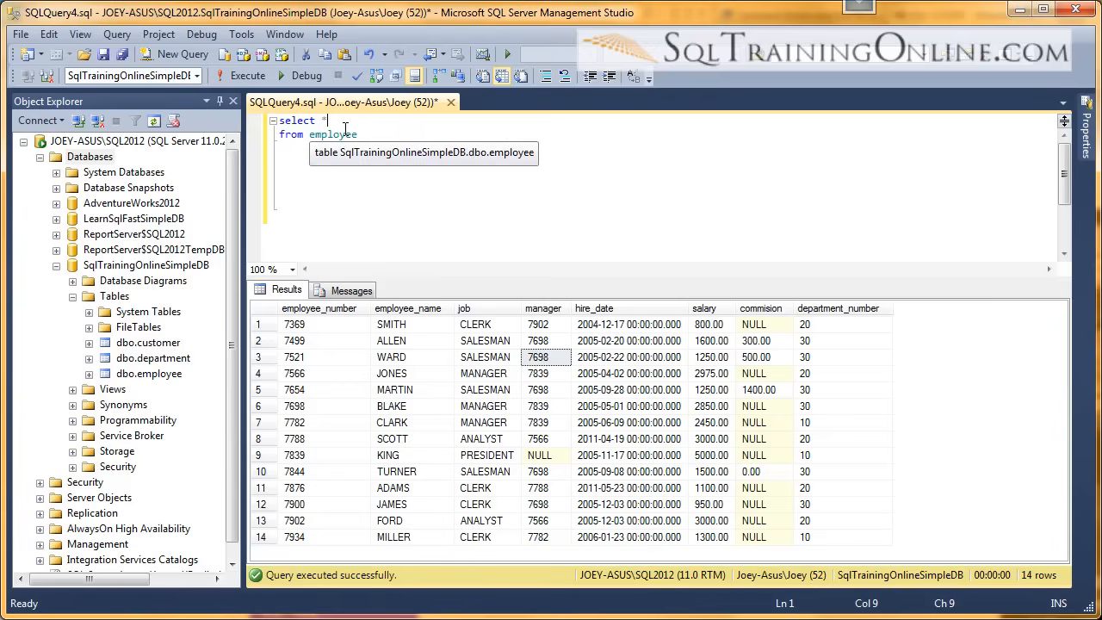
pyautogui.write('count(*')
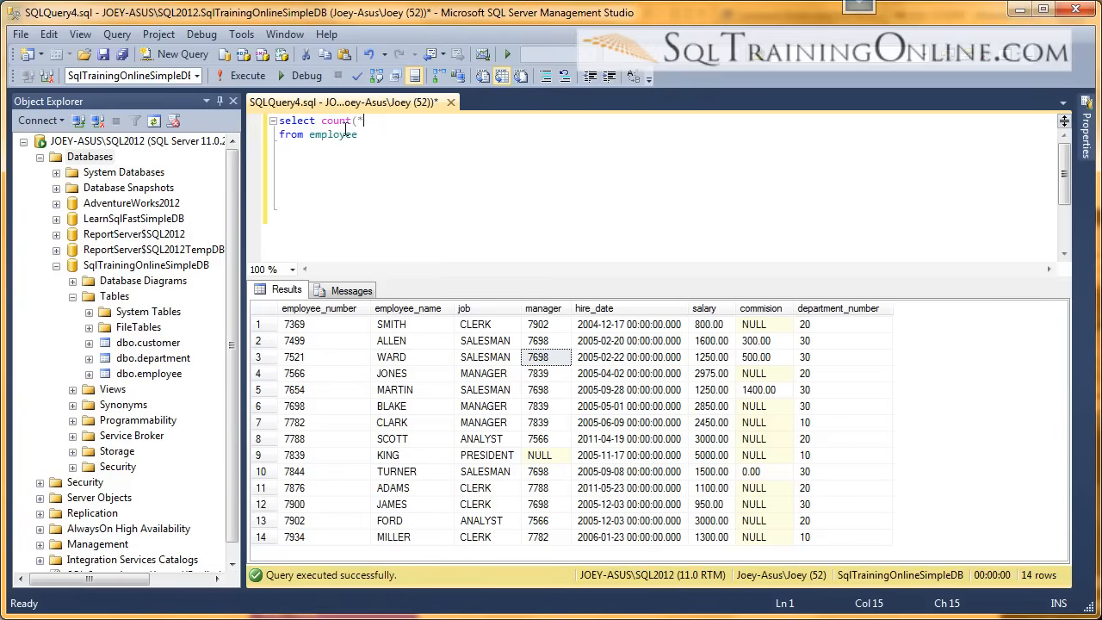
pyautogui.write('manager')
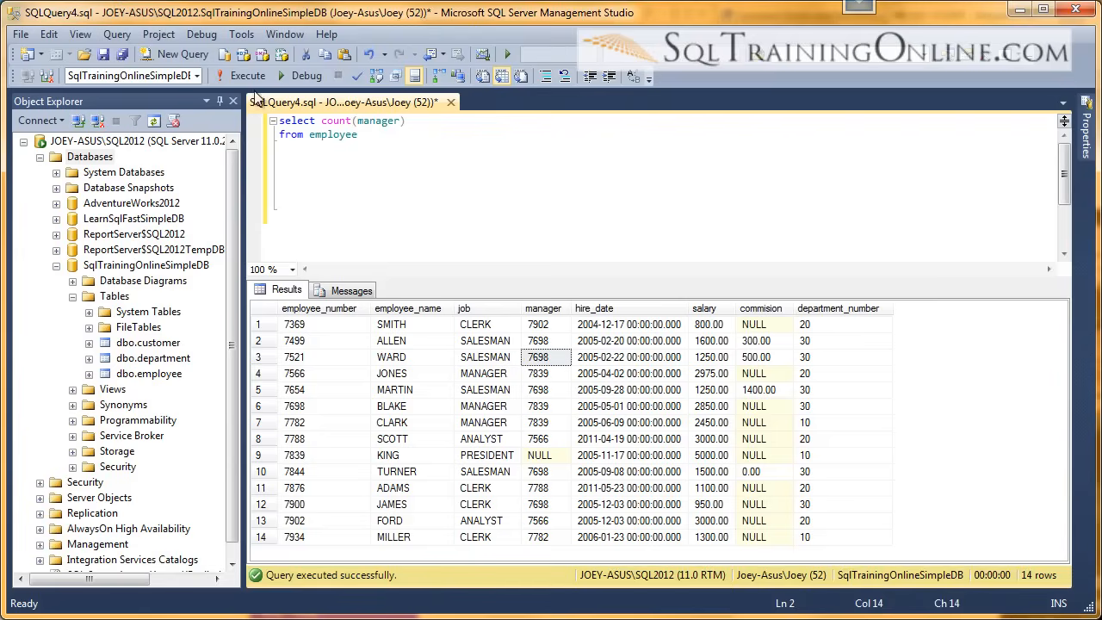
pyautogui.click(247, 76)
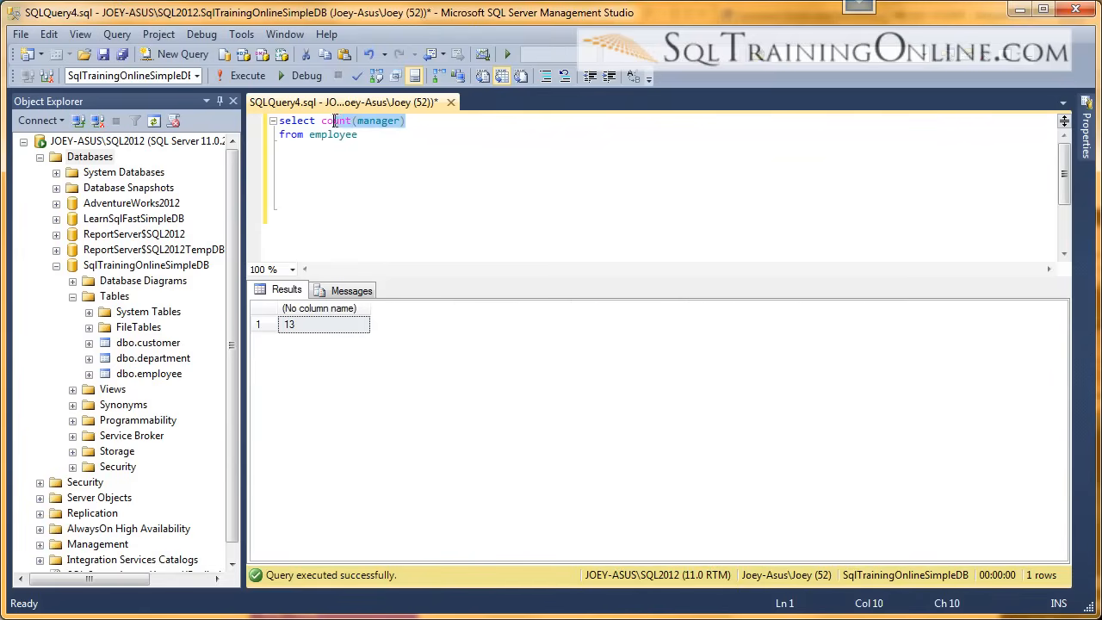
# - List all employees again and point out KING's NULL manager value
pyautogui.write('*')
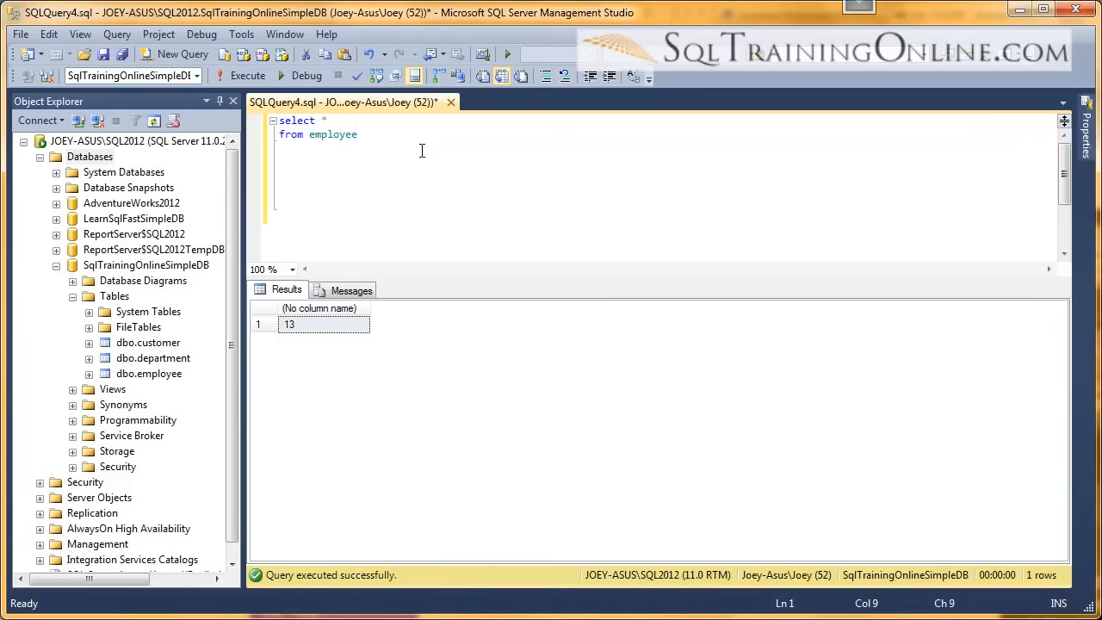
pyautogui.click(247, 75)
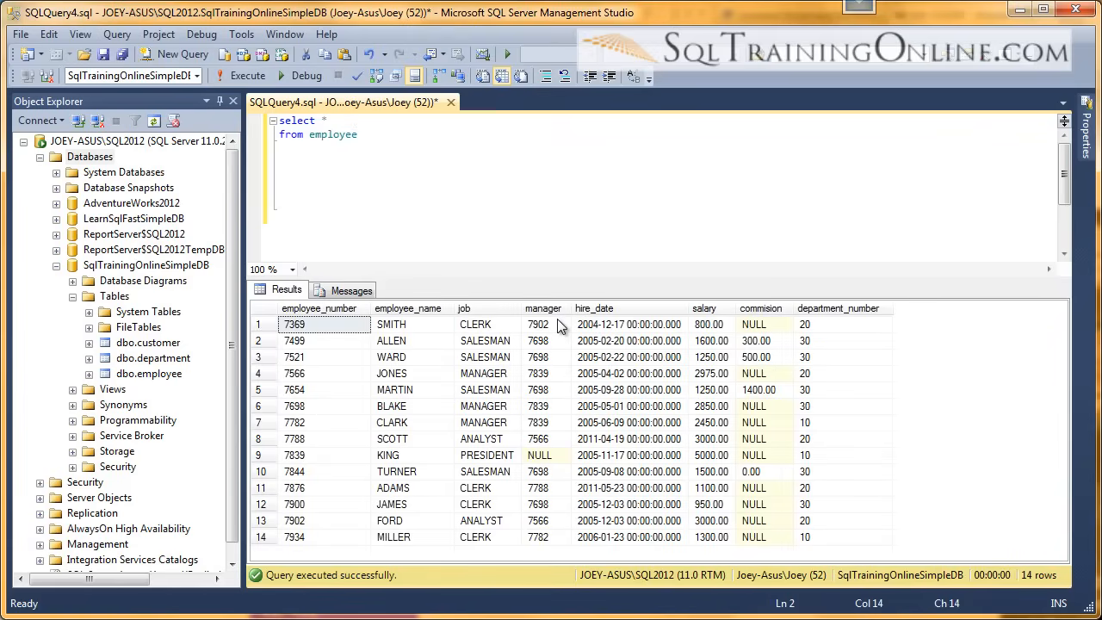
pyautogui.click(540, 455)
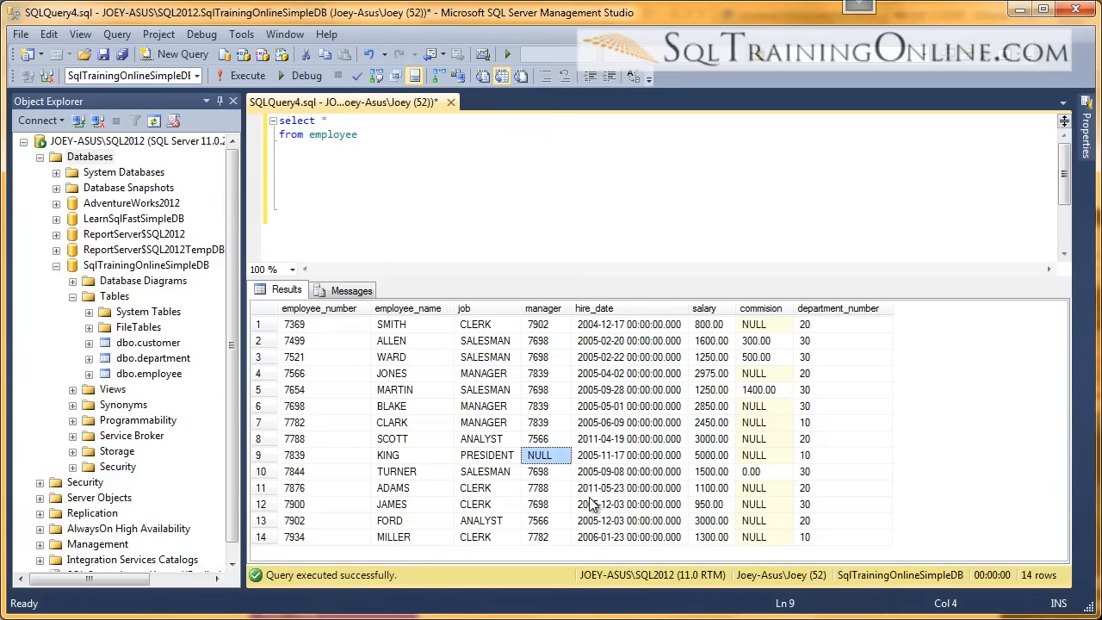
pyautogui.moveTo(590, 505)
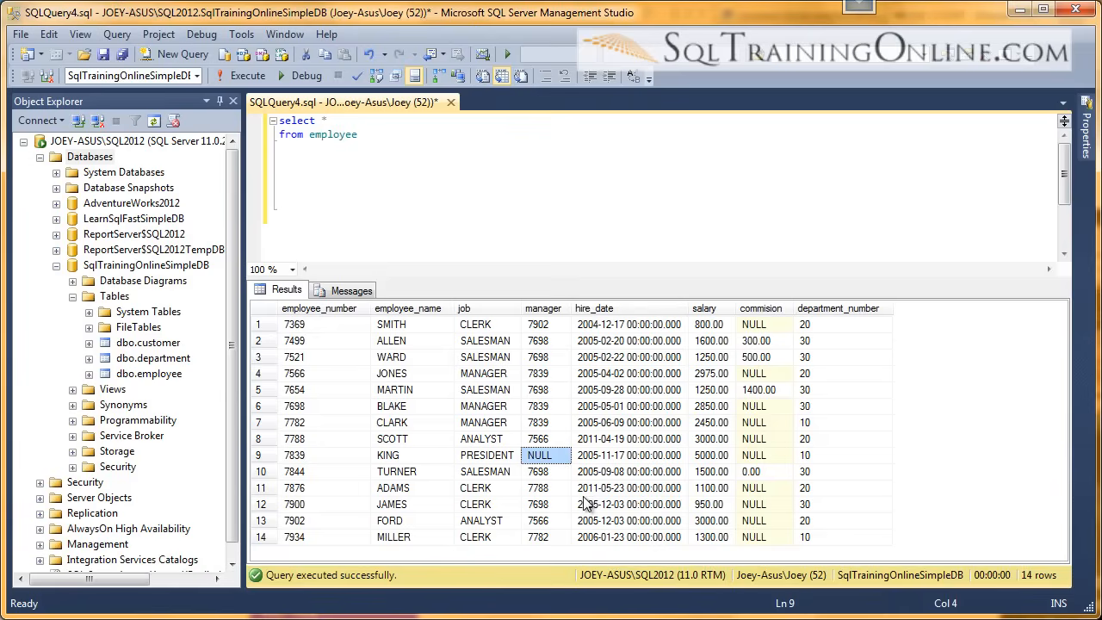
pyautogui.moveTo(549, 543)
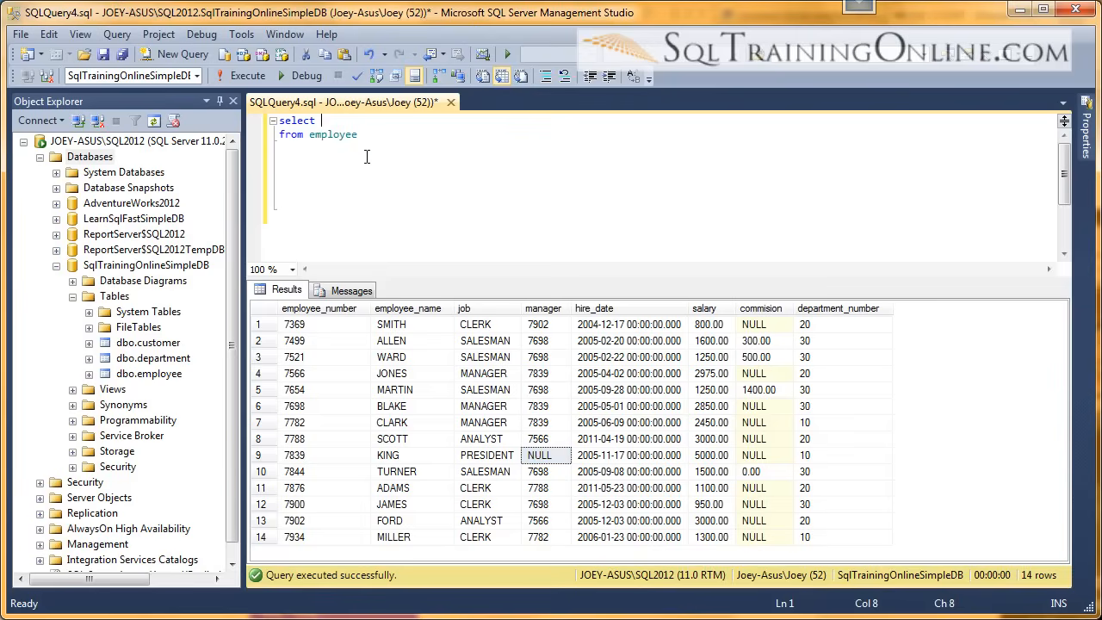
# - Run SELECT count(commision) FROM employee, getting 4, and highlight the count function
pyautogui.write('count(')
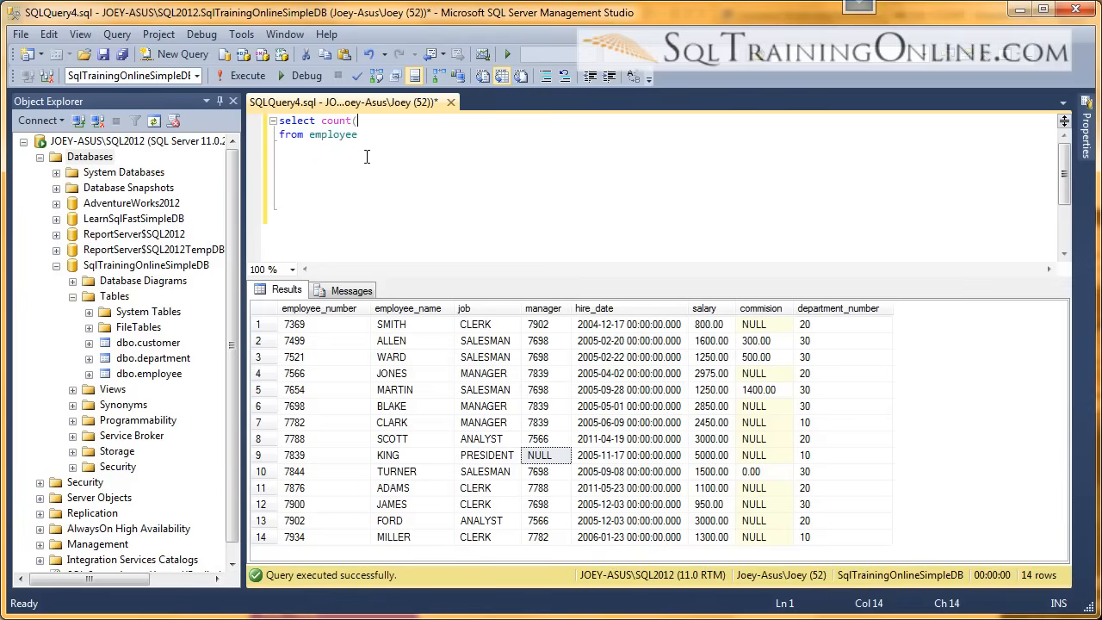
pyautogui.write('commision')
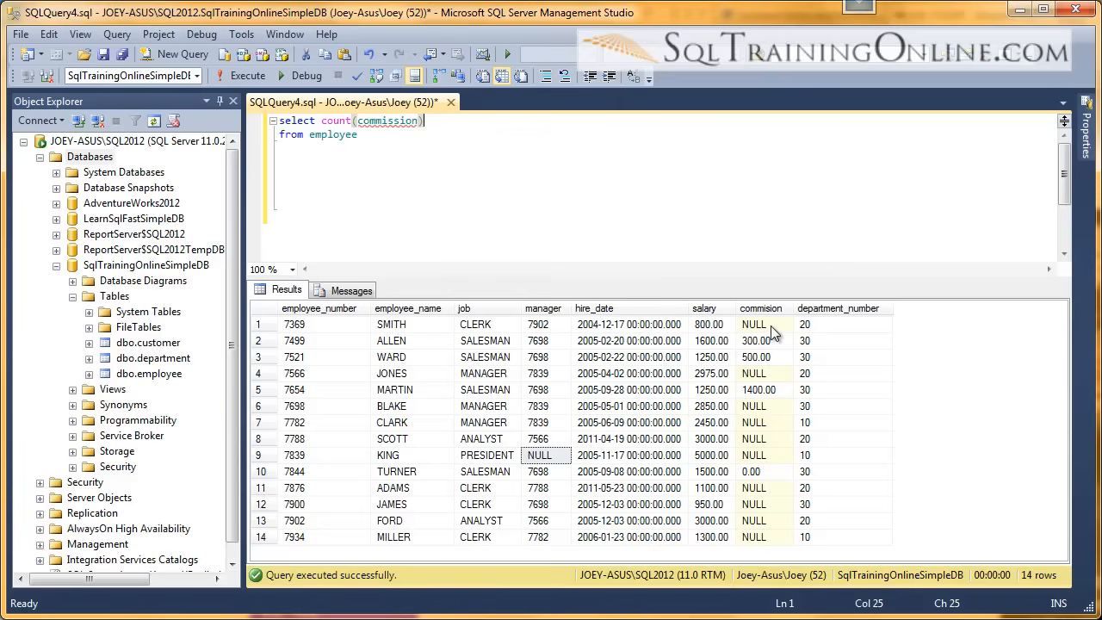
pyautogui.click(458, 177)
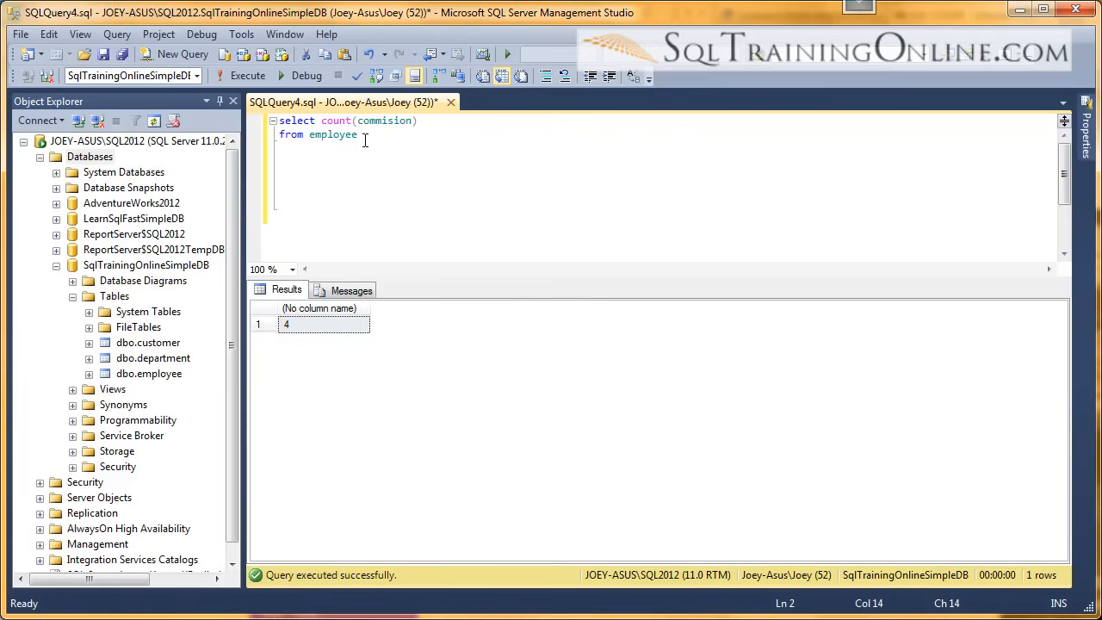
pyautogui.doubleClick(336, 121)
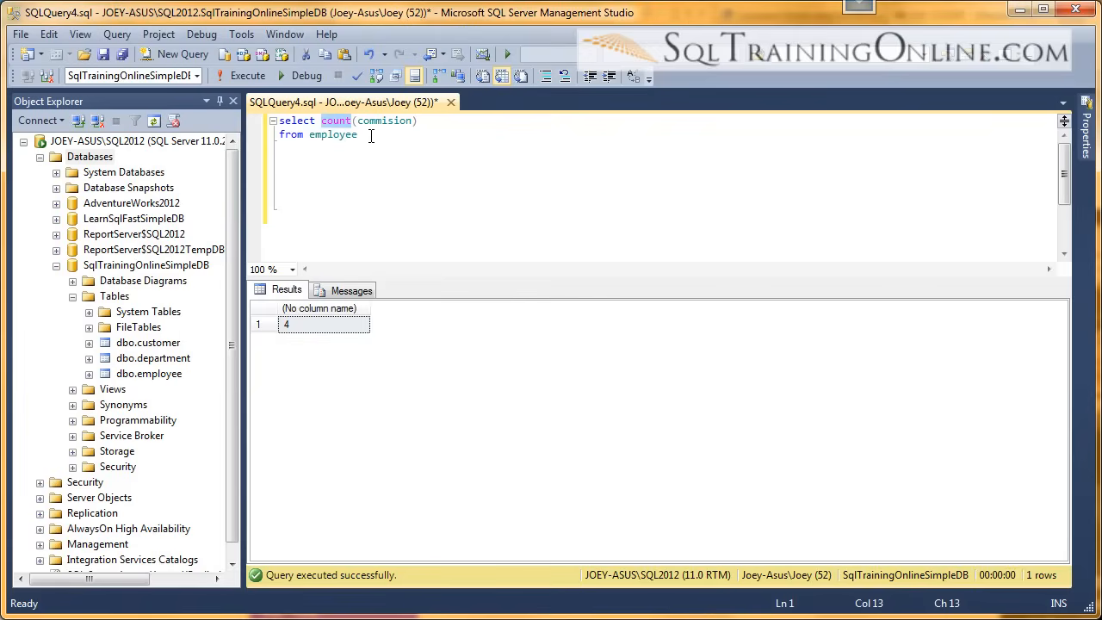